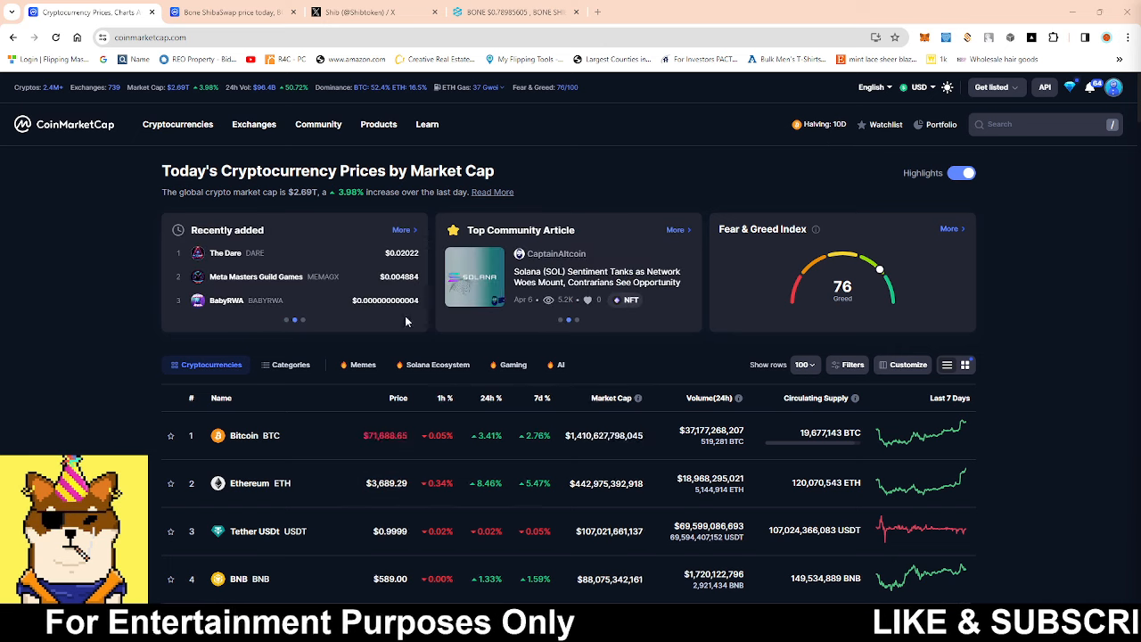
Step: Scroll the CoinMarketCap price table past the top ten to Shiba Inu at rank 12
{"action": "scroll", "scroll_direction": "down", "scroll_amount": 3}
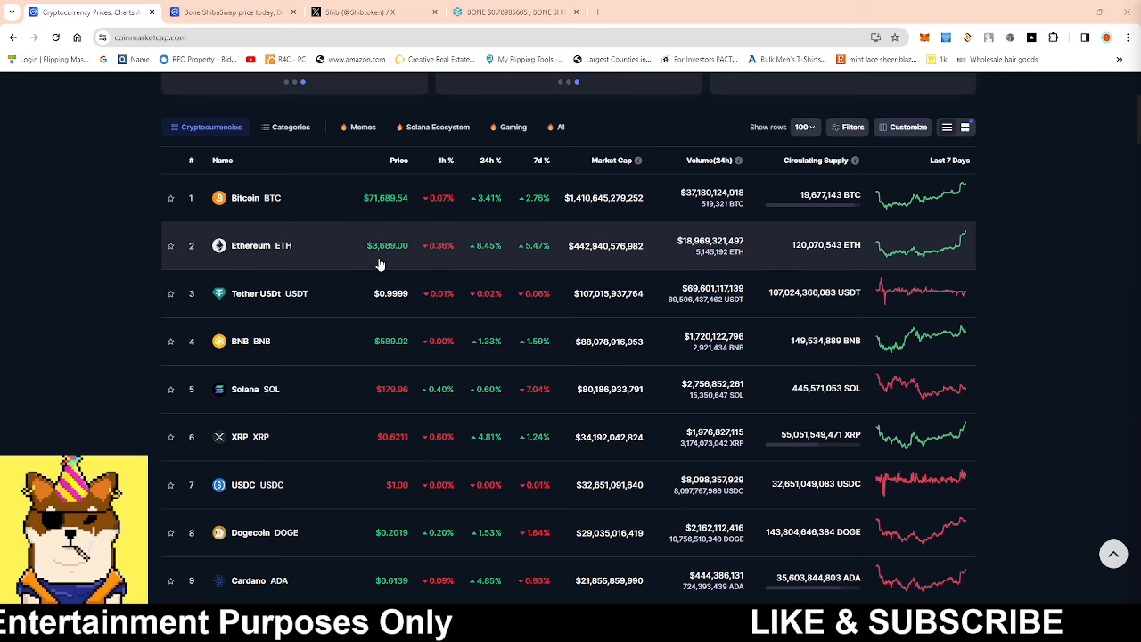
{"action": "mouse_move", "coordinate": [476, 272]}
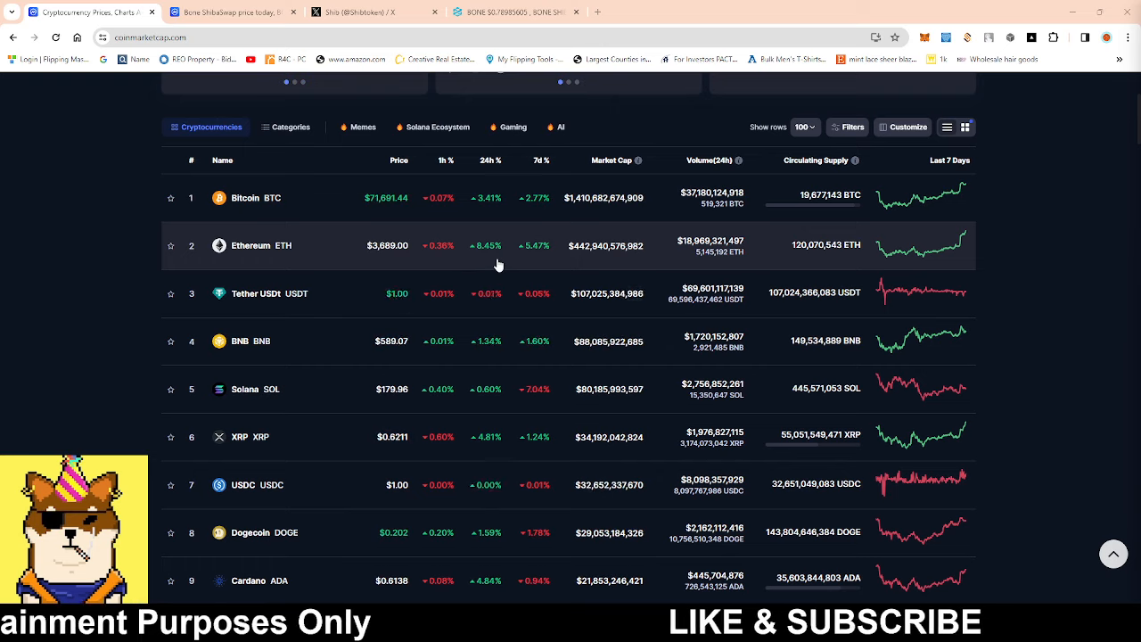
{"action": "scroll", "scroll_direction": "down", "scroll_amount": 3}
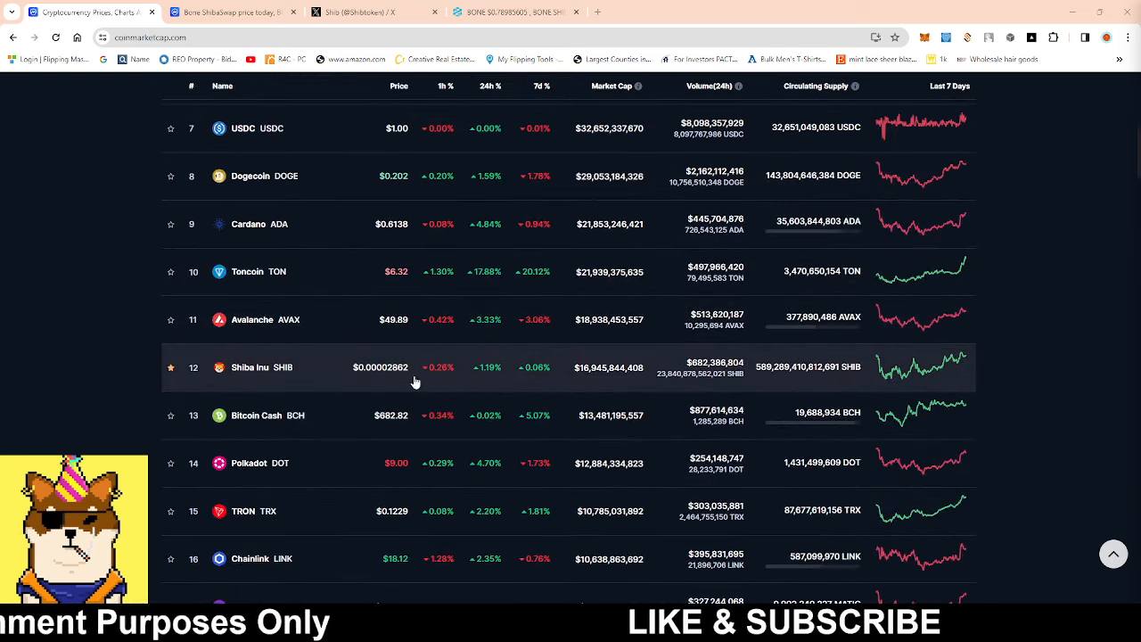
{"action": "mouse_move", "coordinate": [486, 382]}
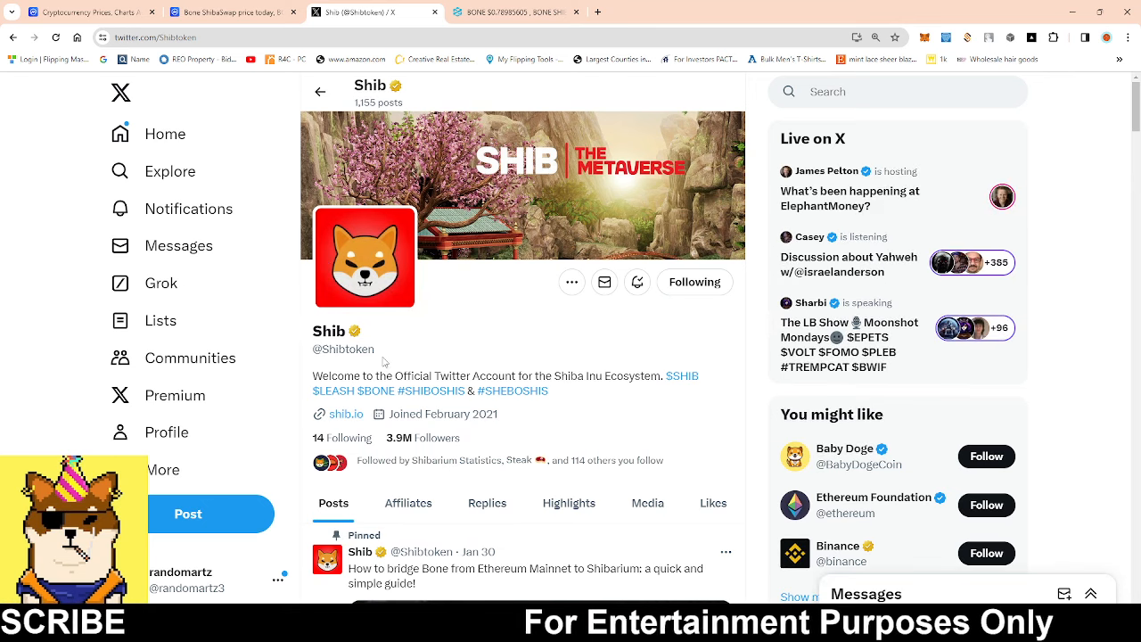
Step: Scroll the Shib X Posts feed past the pinned Bone-to-Shibarium bridging video
{"action": "scroll", "scroll_direction": "down", "scroll_amount": 3}
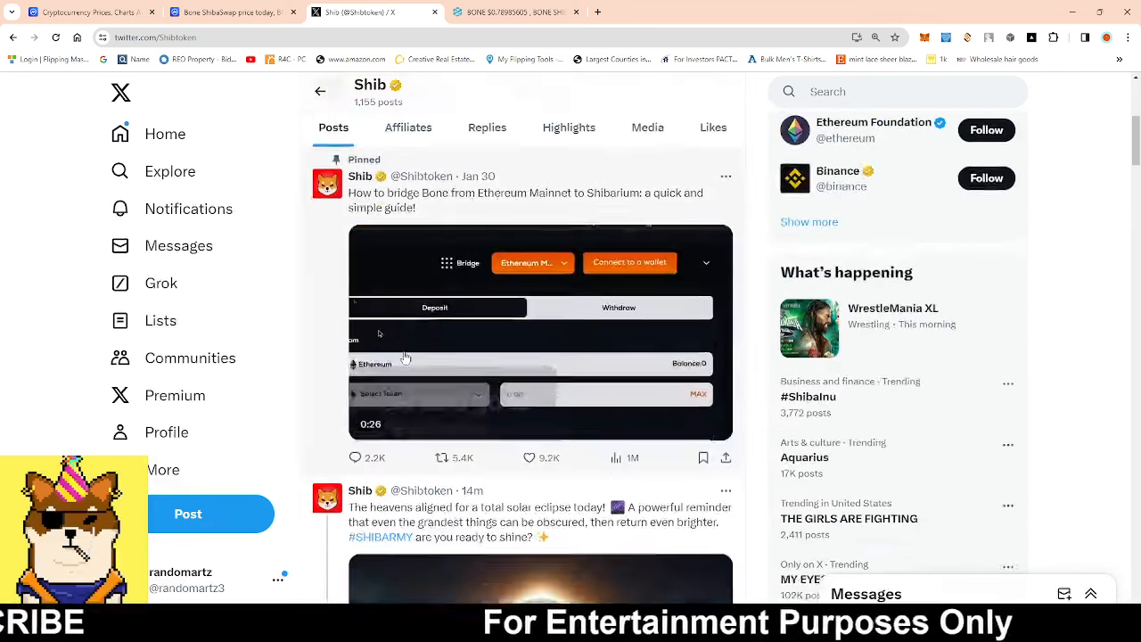
{"action": "scroll", "scroll_direction": "down", "scroll_amount": 3}
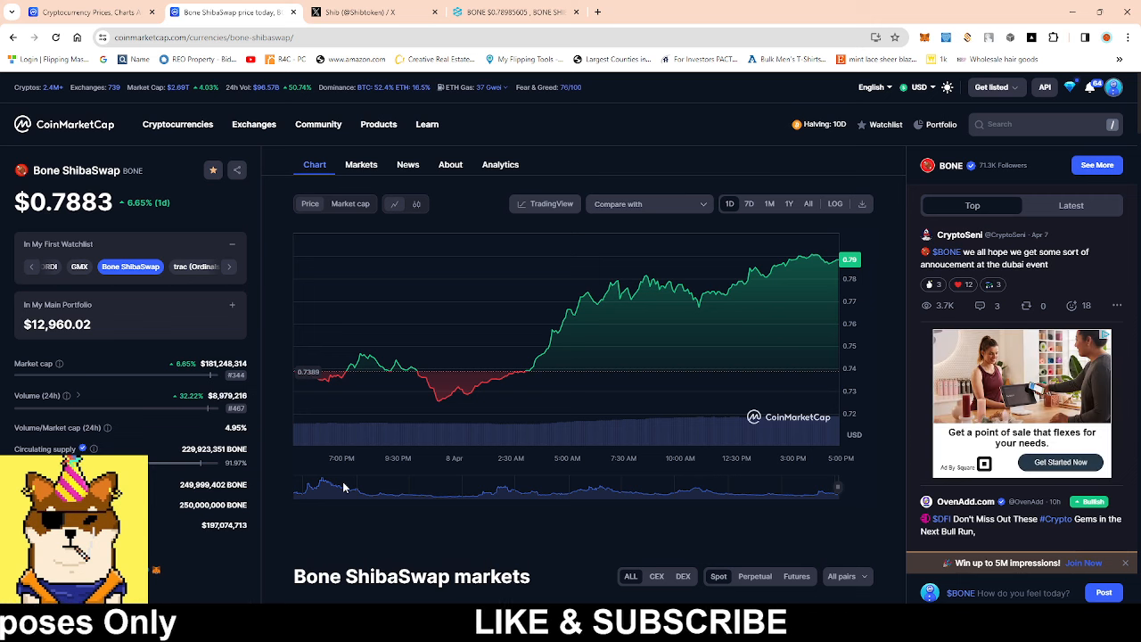
{"action": "mouse_move", "coordinate": [369, 354]}
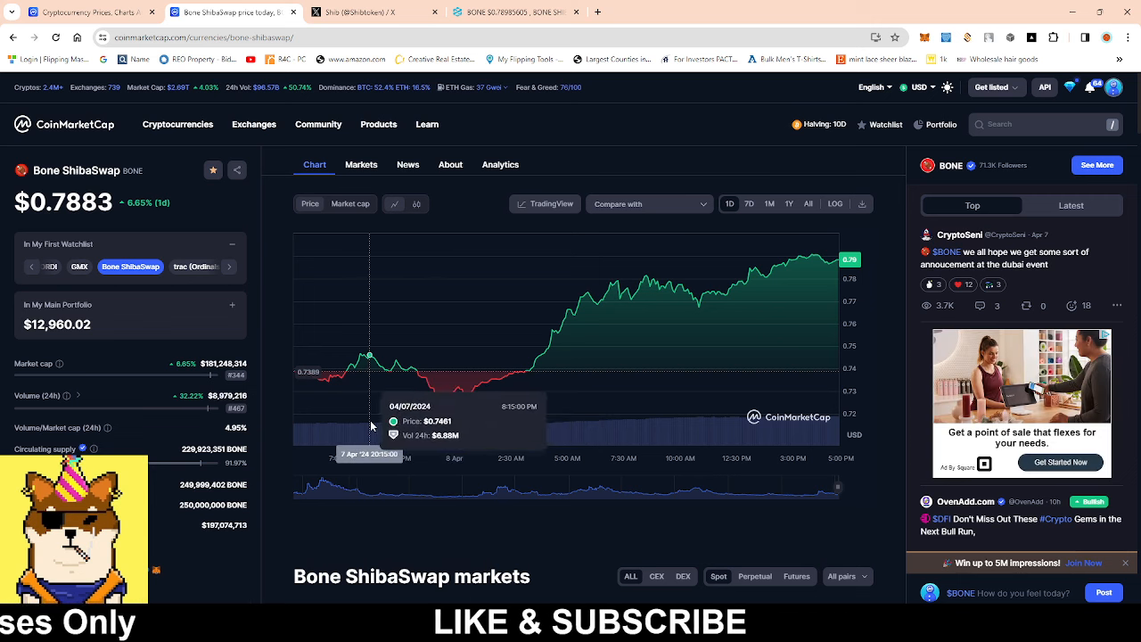
{"action": "mouse_move", "coordinate": [455, 388]}
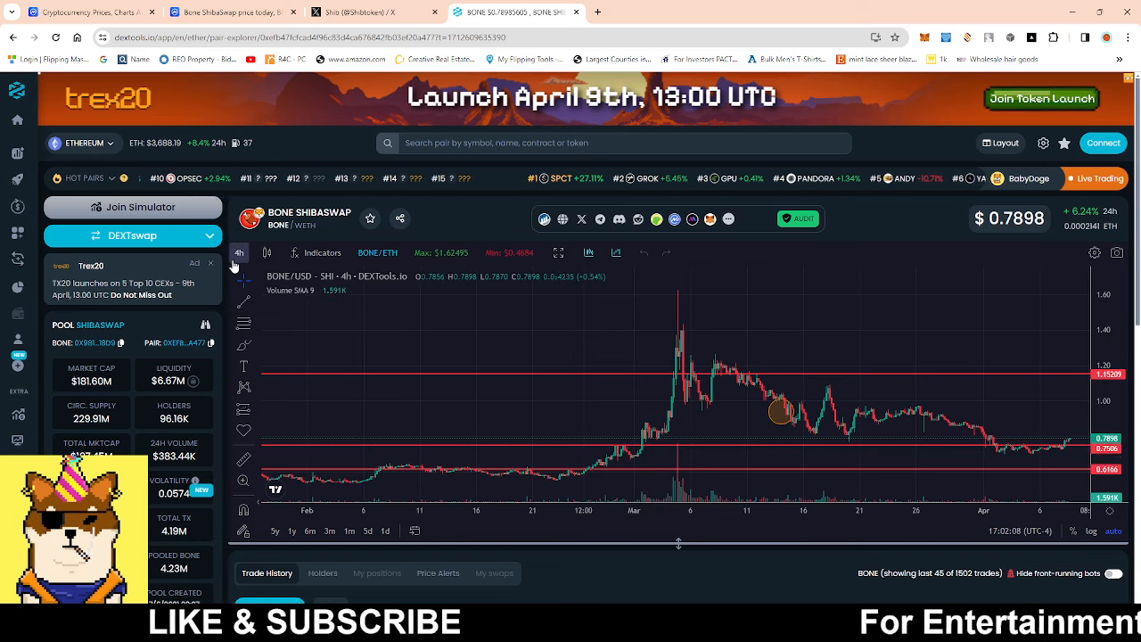
Step: Switch the DEXTools BONE/WETH chart interval from 4h to weekly (W)
{"action": "left_click", "coordinate": [238, 252]}
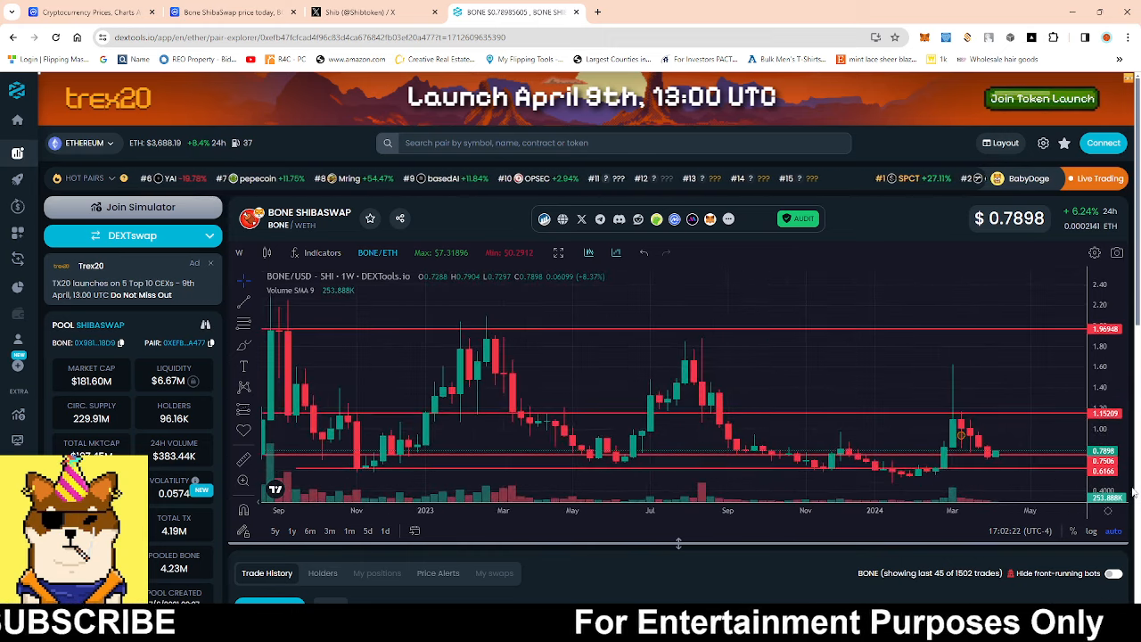
{"action": "mouse_move", "coordinate": [974, 402]}
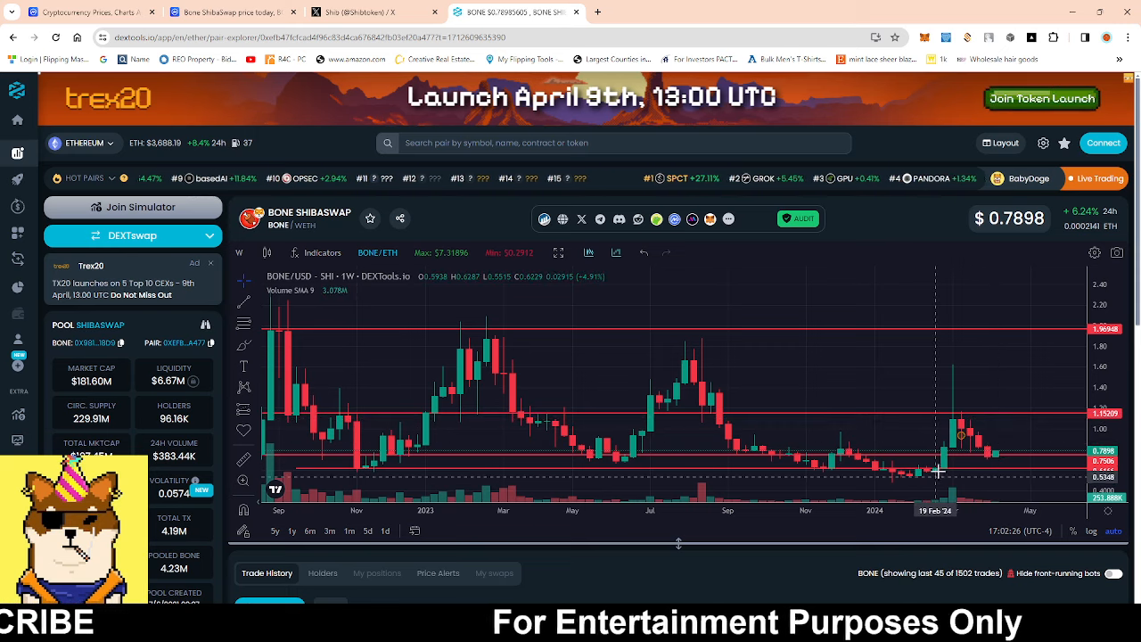
{"action": "mouse_move", "coordinate": [999, 465]}
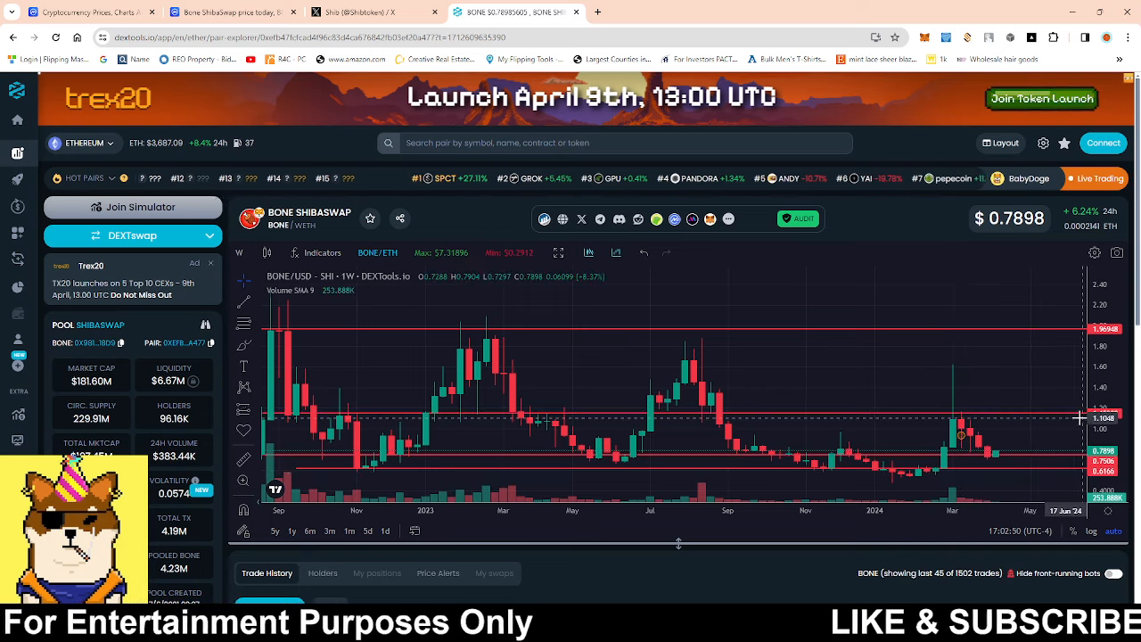
{"action": "mouse_move", "coordinate": [894, 488]}
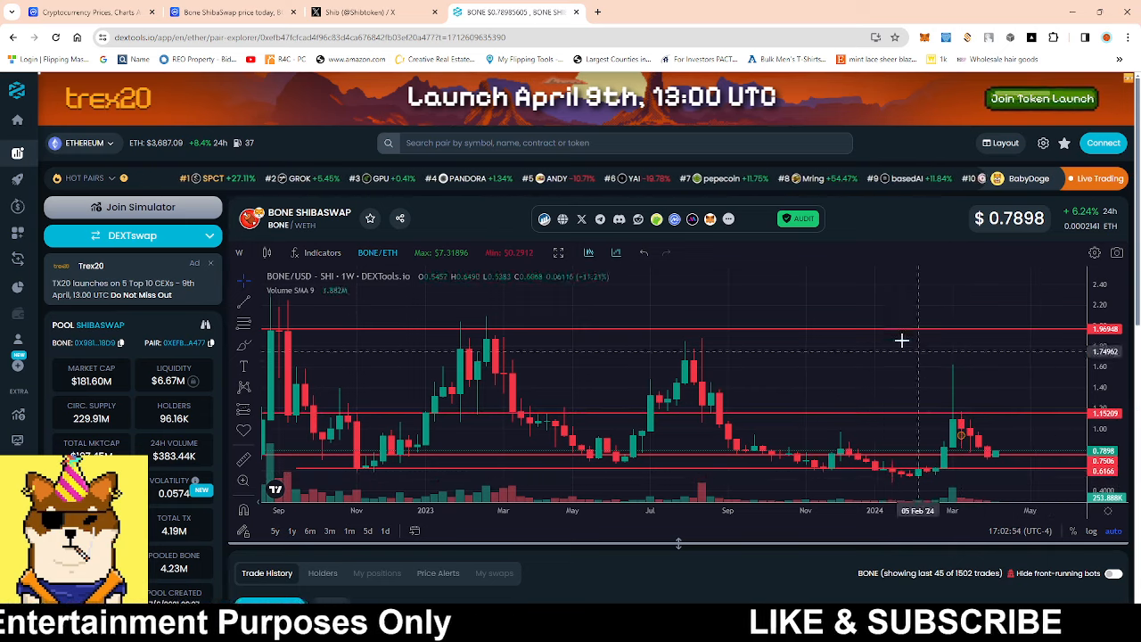
{"action": "mouse_move", "coordinate": [852, 331]}
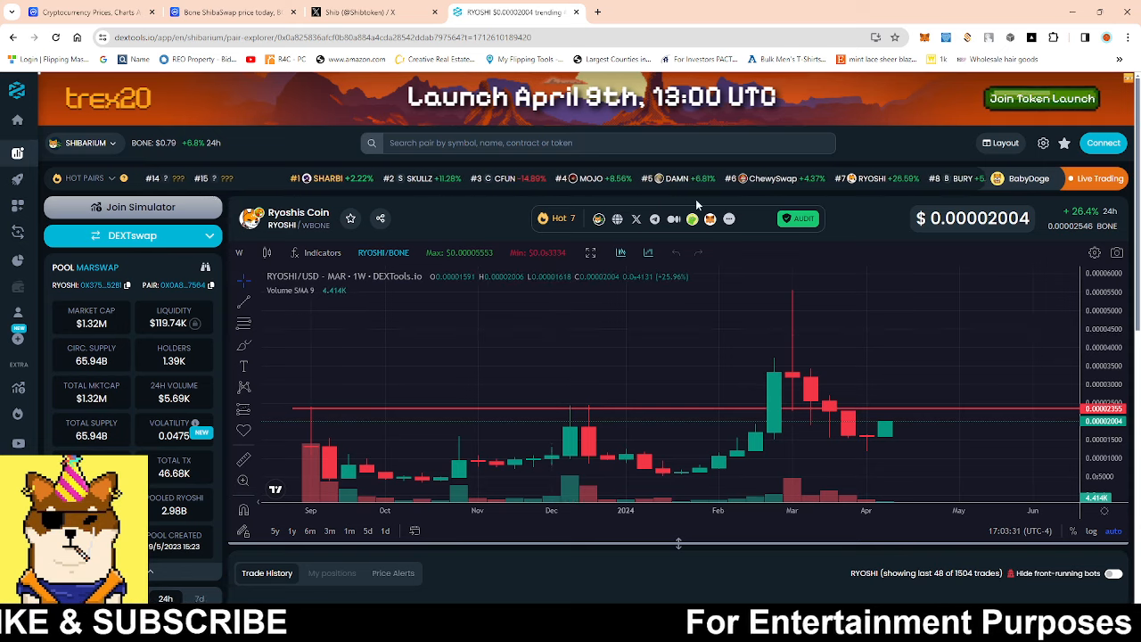
{"action": "mouse_move", "coordinate": [704, 329]}
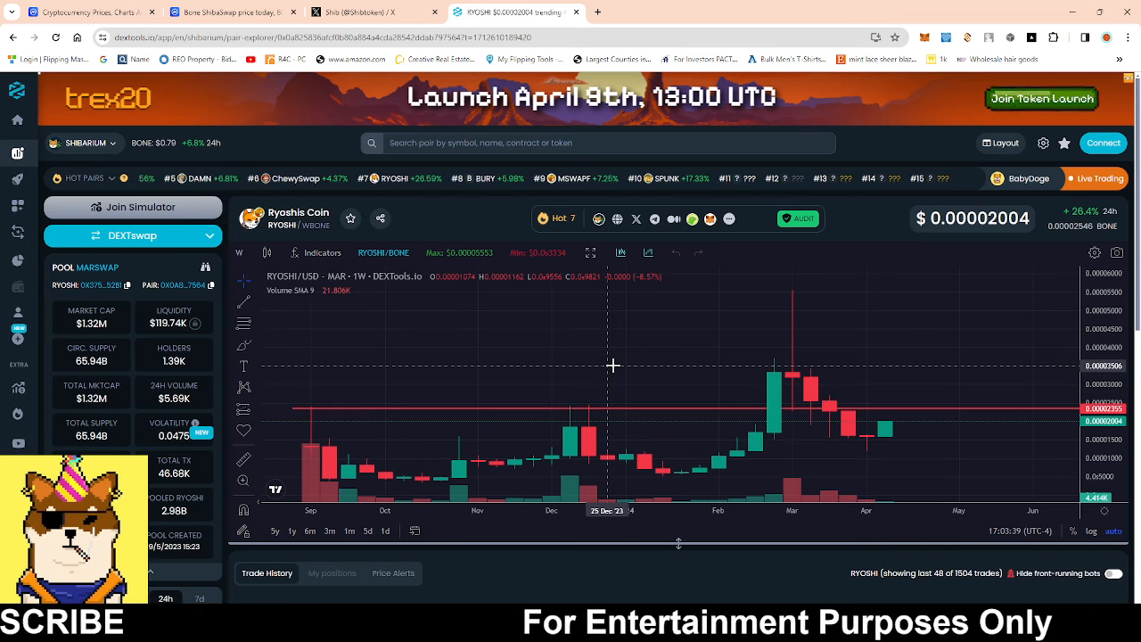
{"action": "mouse_move", "coordinate": [596, 312]}
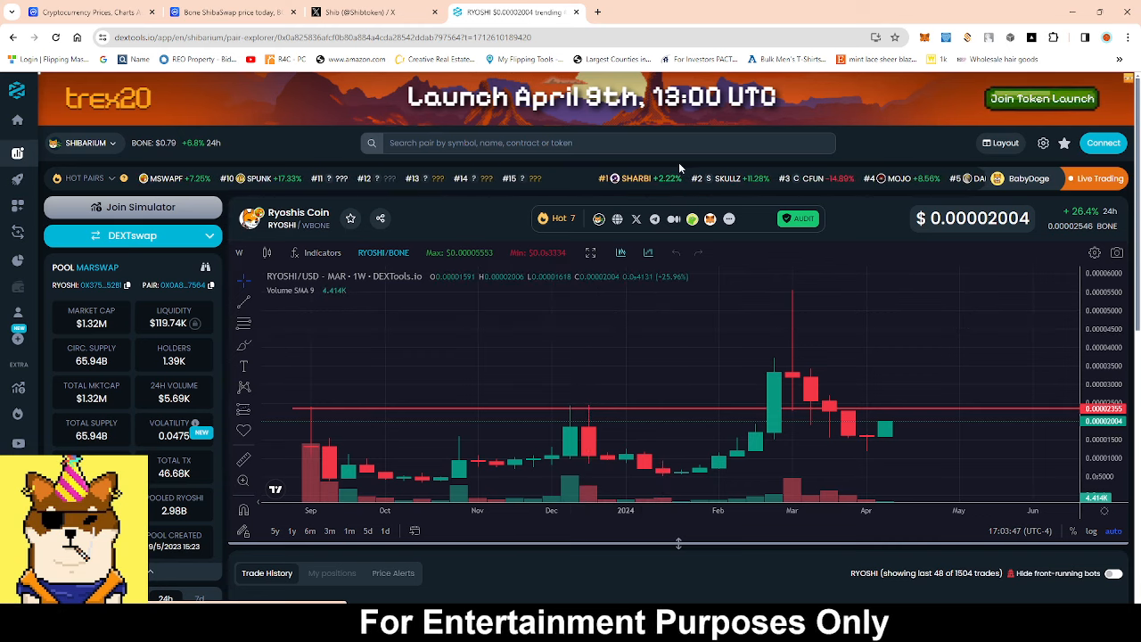
{"action": "mouse_move", "coordinate": [535, 340]}
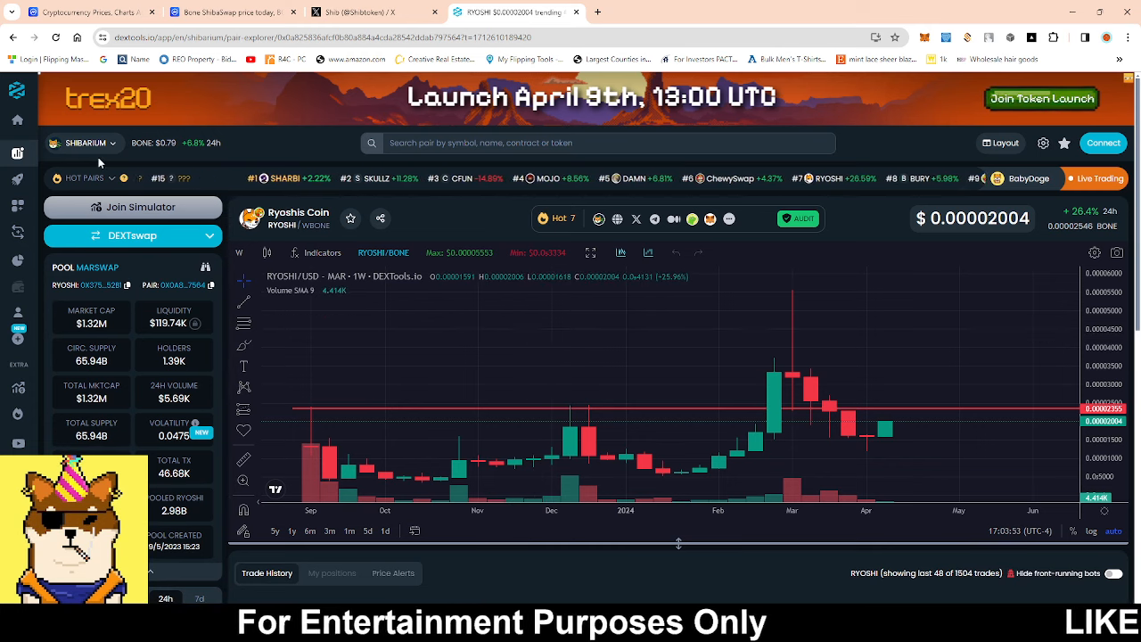
{"action": "mouse_move", "coordinate": [635, 369]}
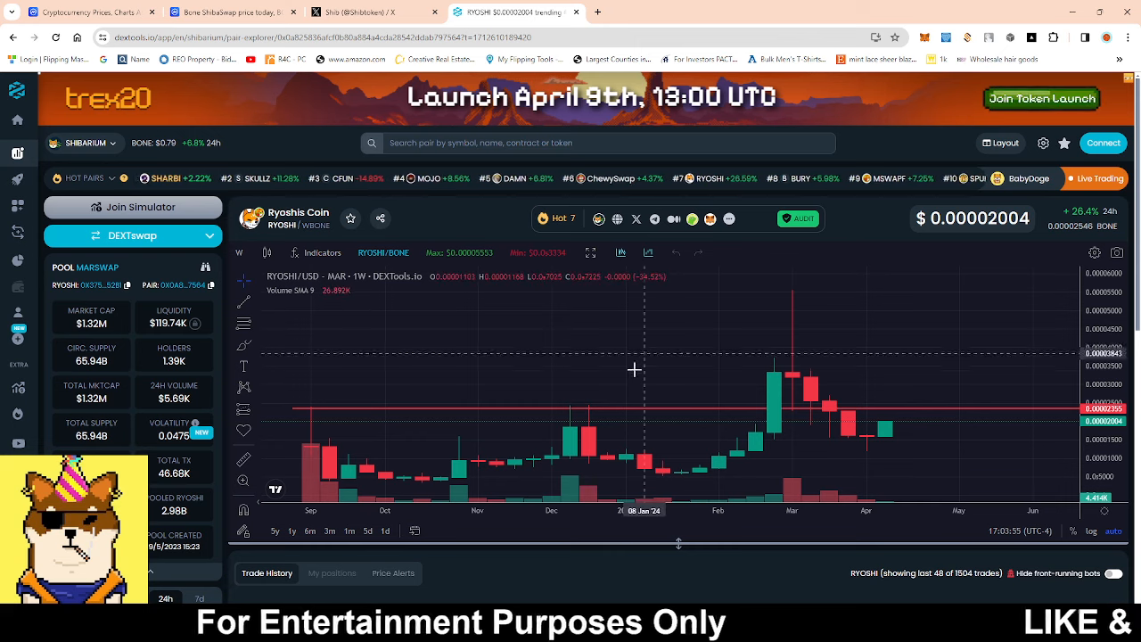
{"action": "mouse_move", "coordinate": [544, 428]}
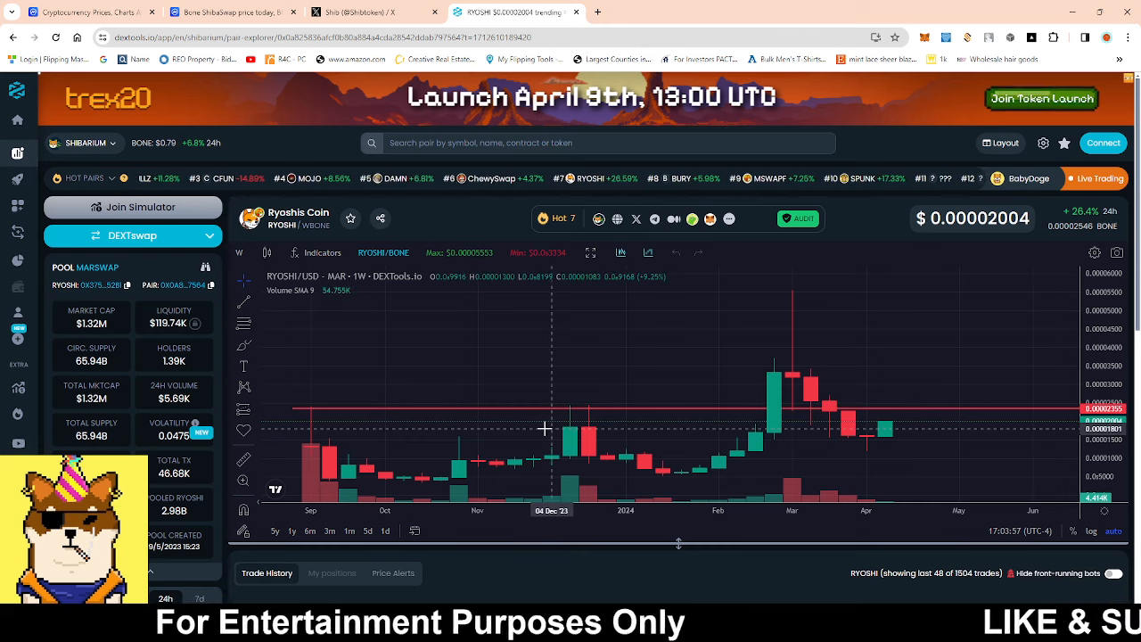